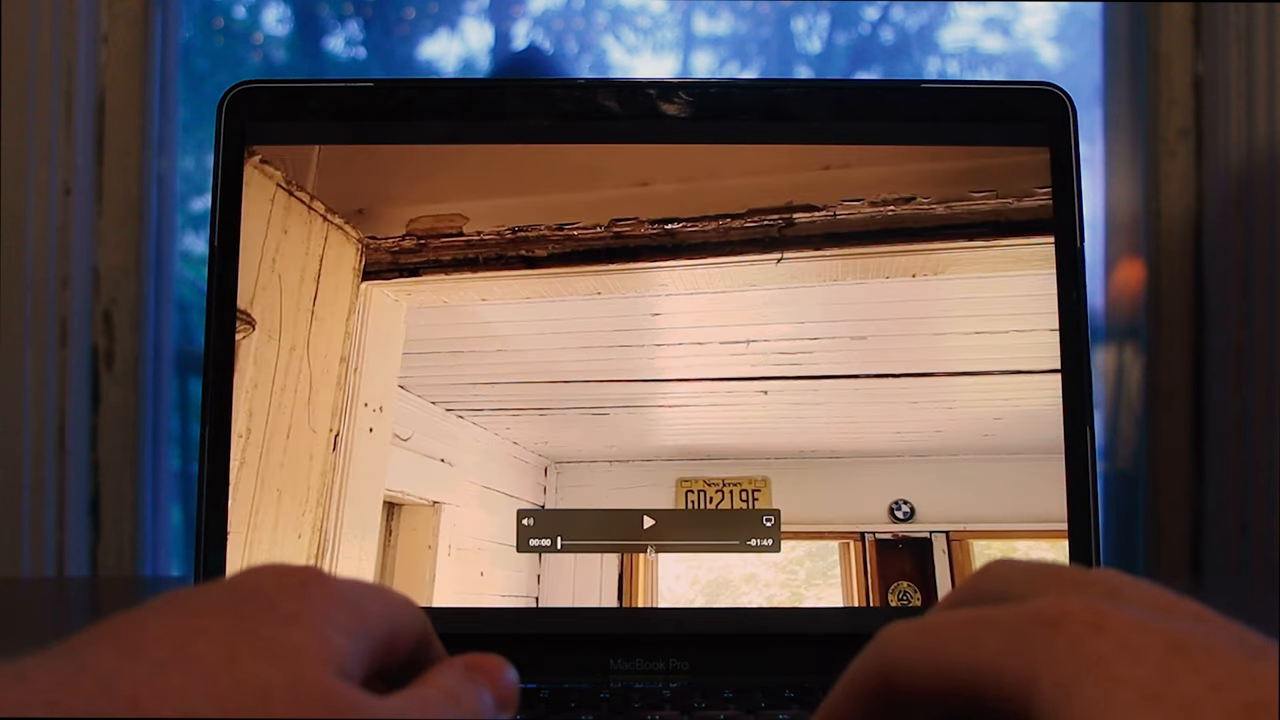
Continue the mold reply in the Messages field with "need to fix th".
left_click(648, 522)
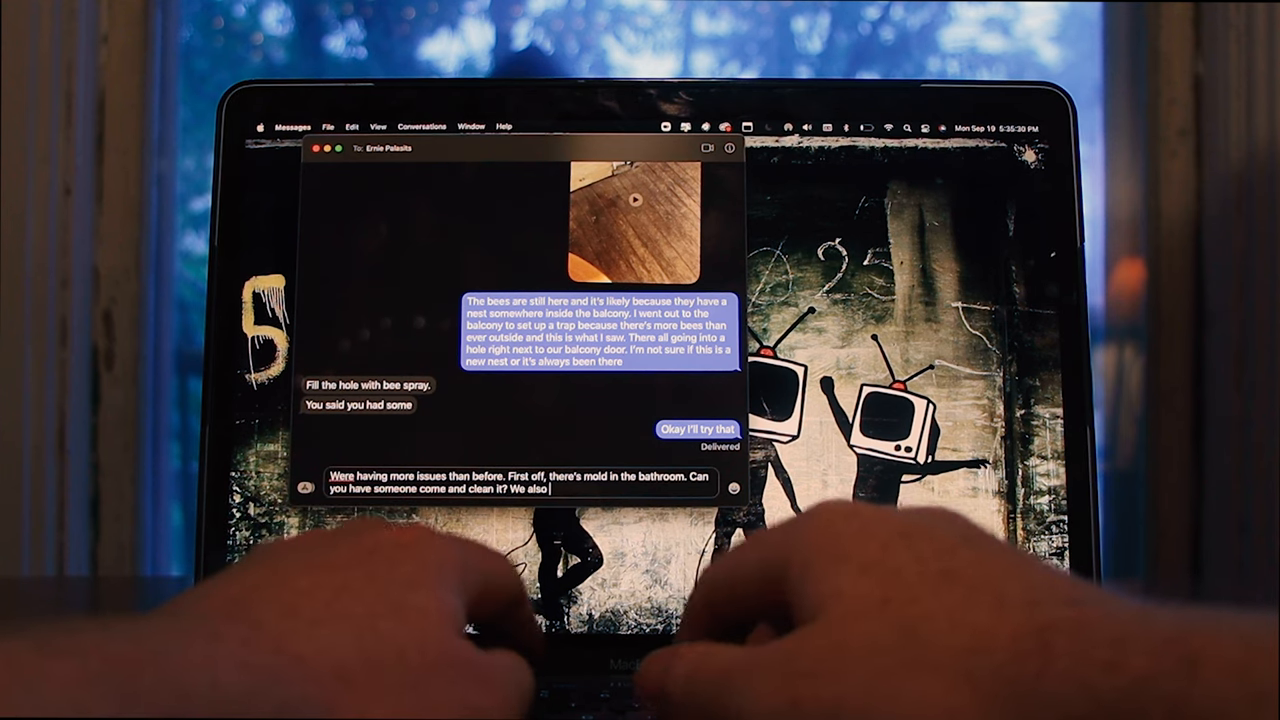
type("need to fix")
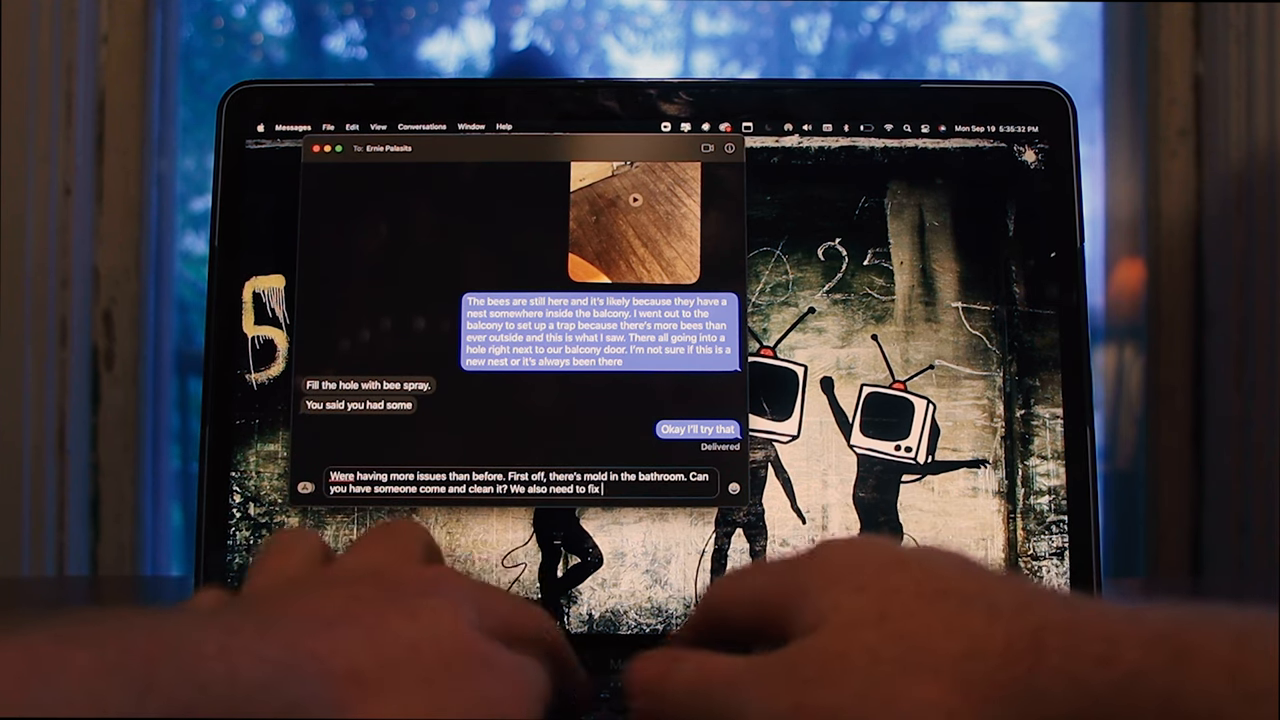
type("th")
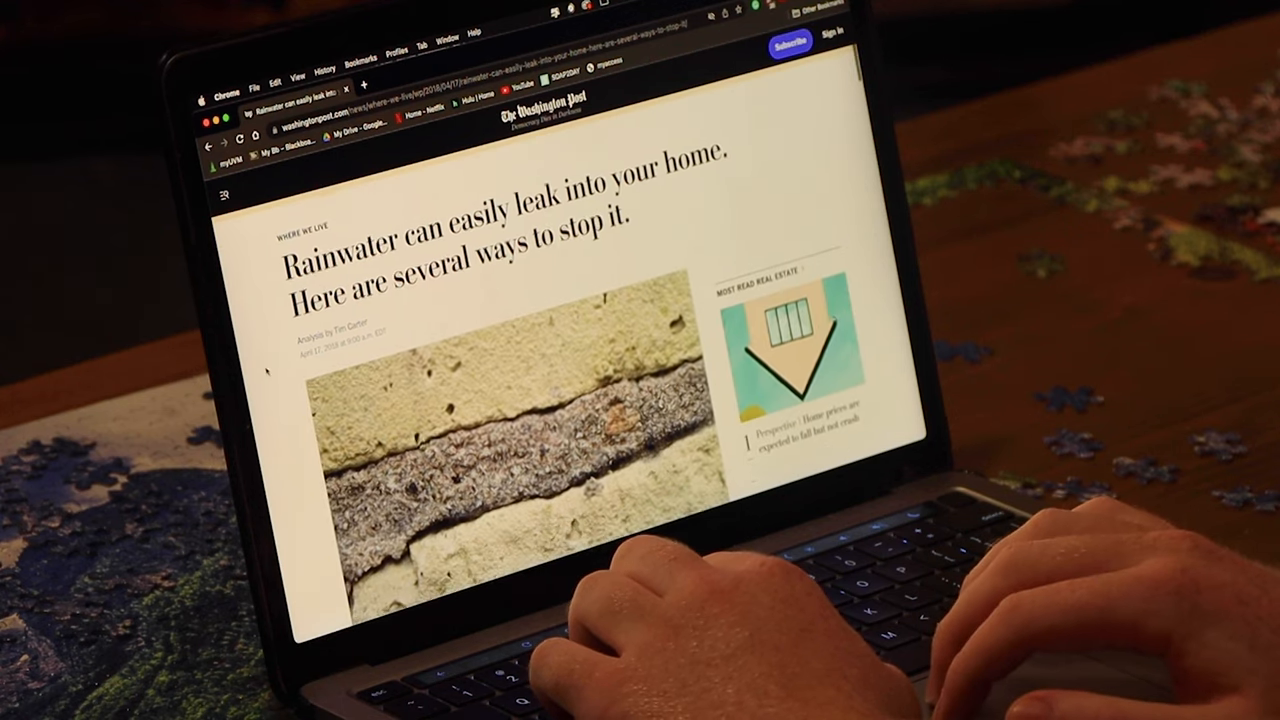
scroll("down", 3)
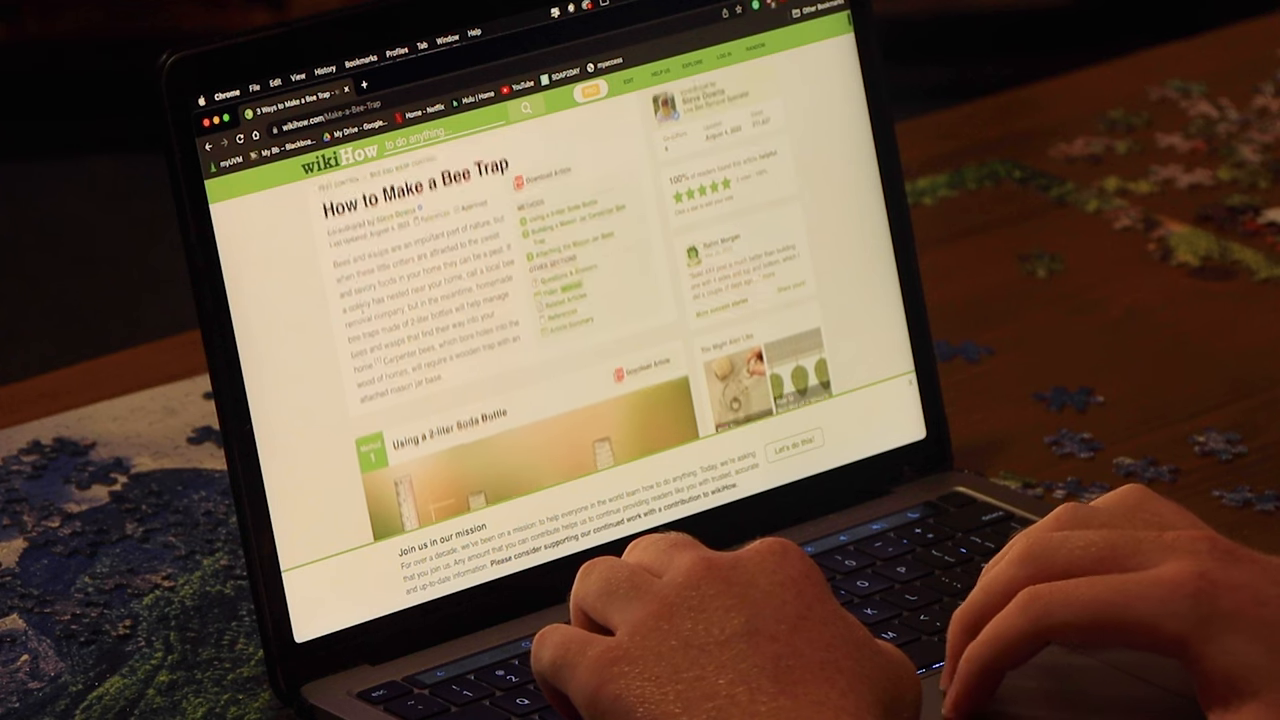
scroll("down", 3)
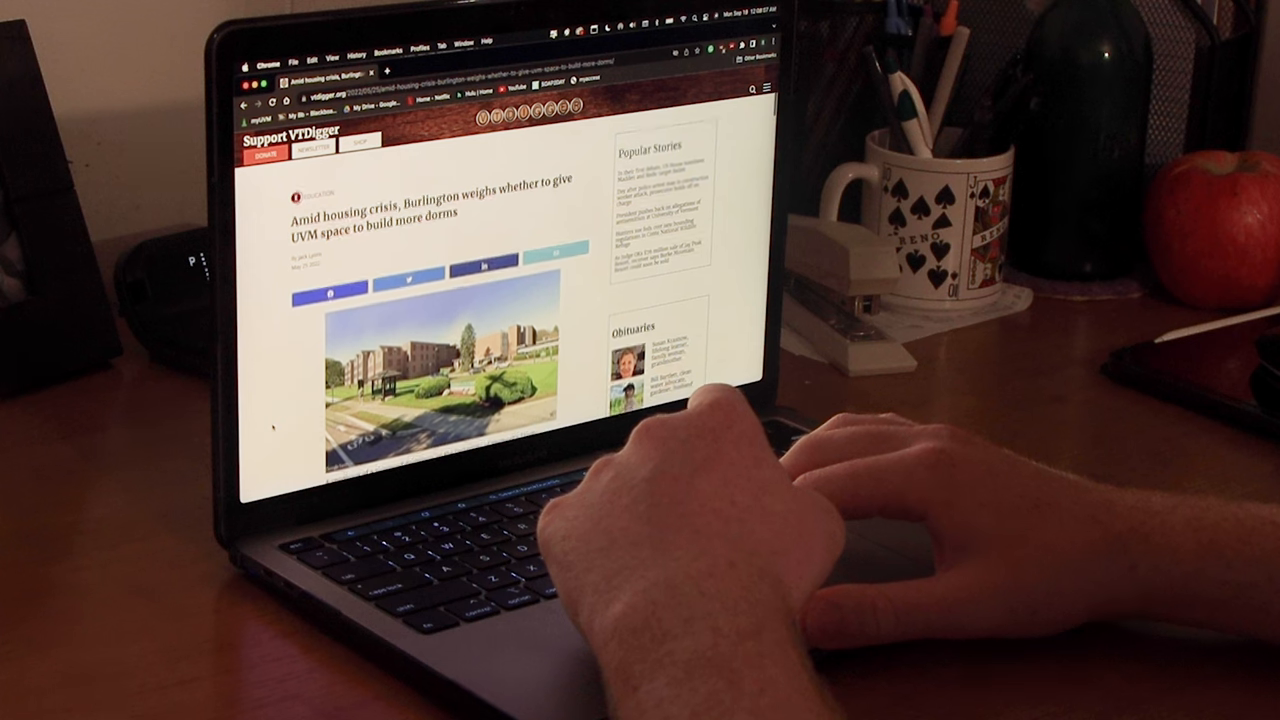
scroll("down", 3)
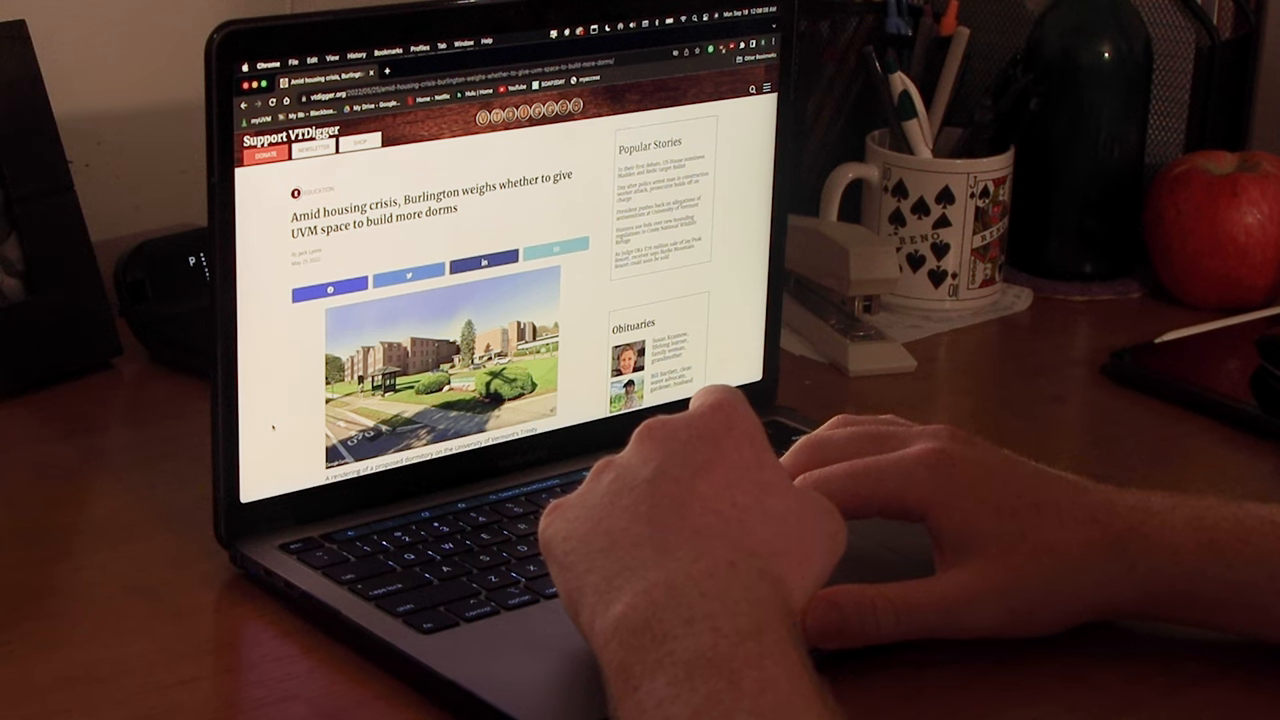